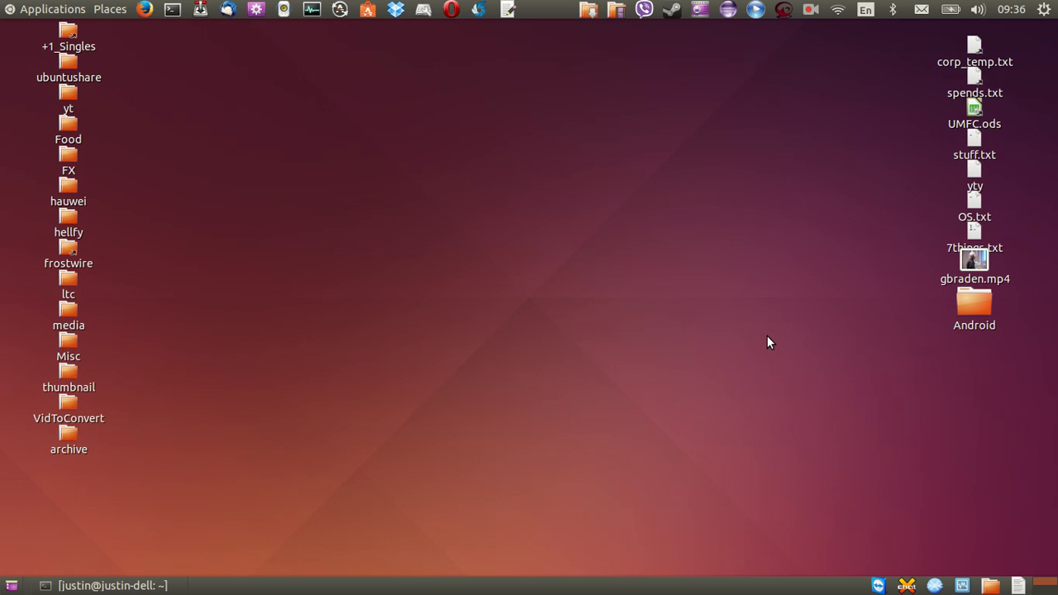
{"action": "mouse_move", "coordinate": [734, 319]}
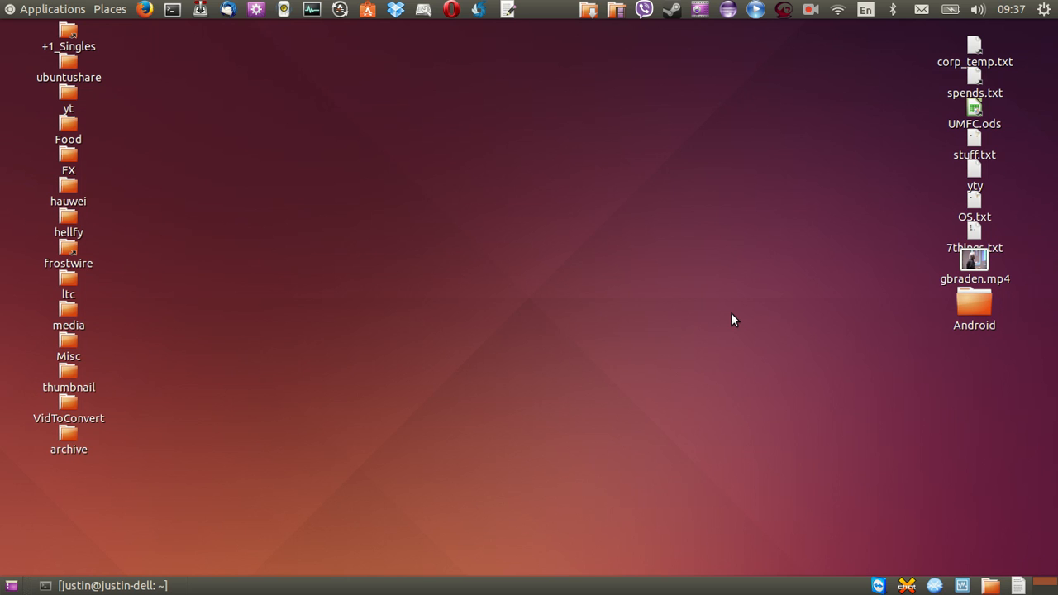
{"action": "mouse_move", "coordinate": [512, 235]}
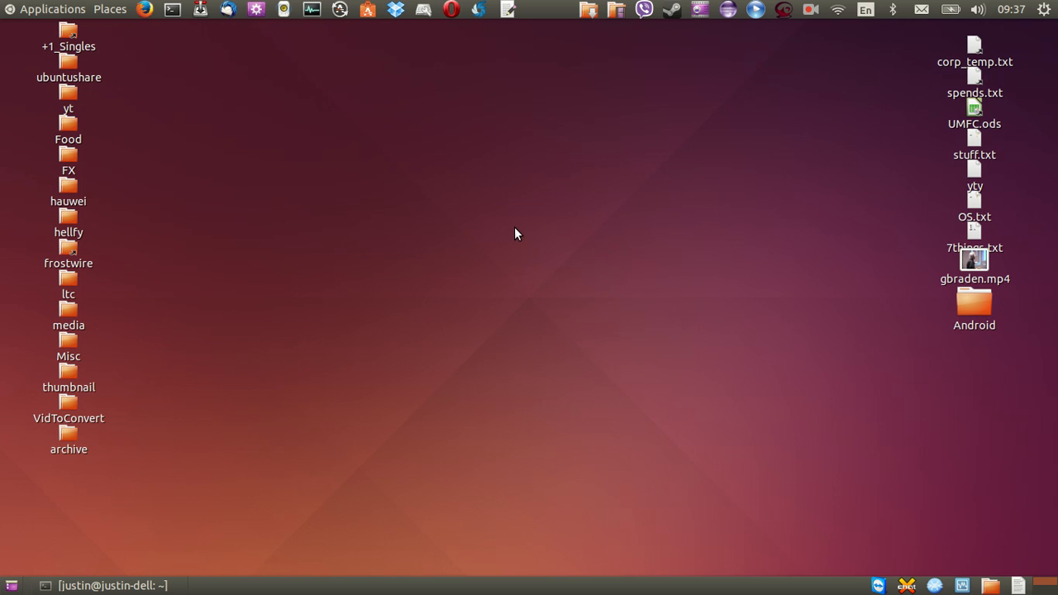
{"action": "mouse_move", "coordinate": [532, 200]}
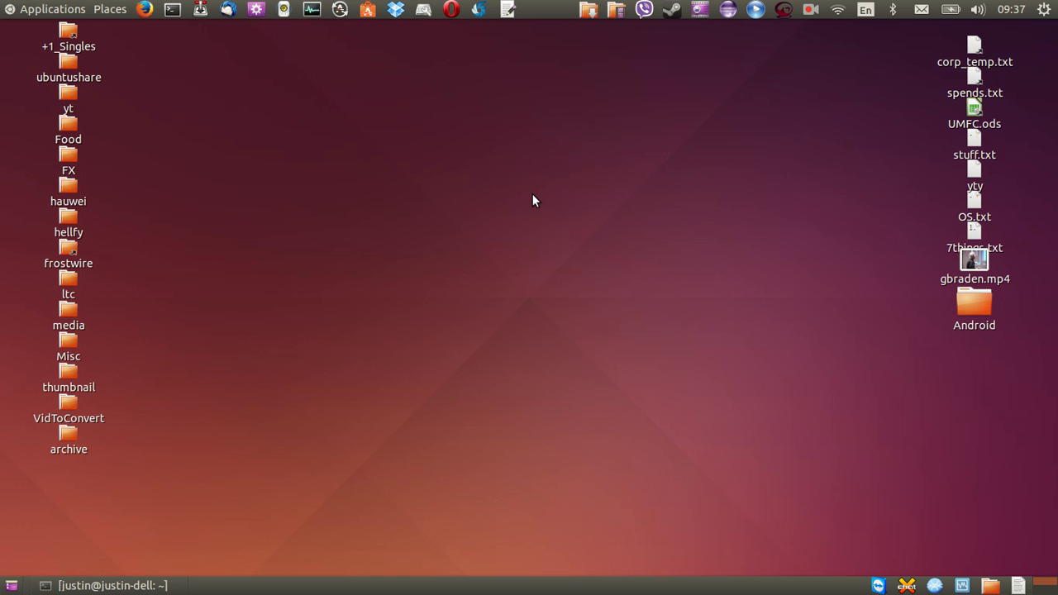
{"action": "mouse_move", "coordinate": [222, 479]}
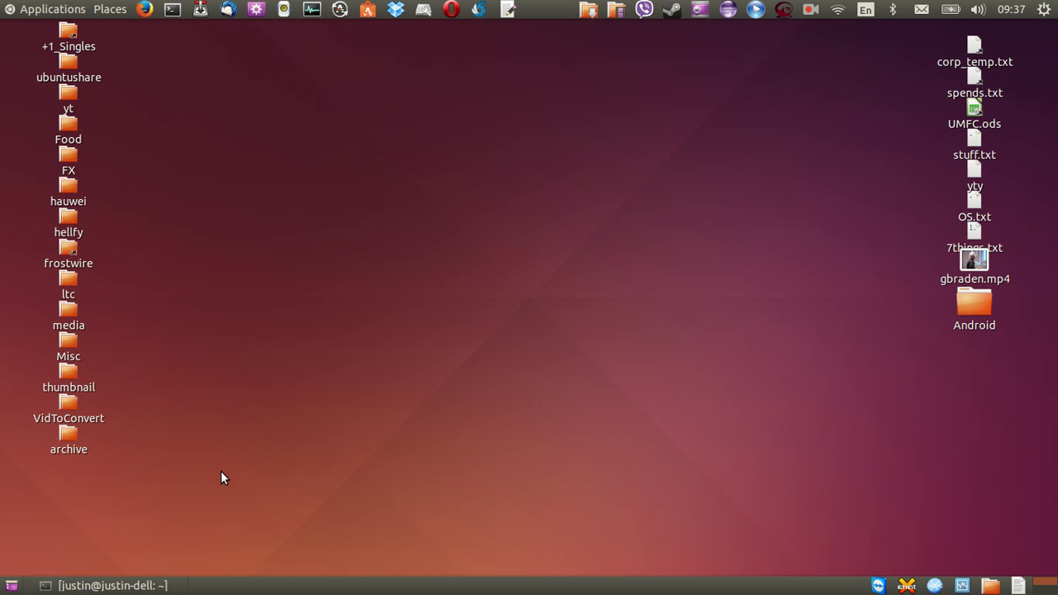
{"action": "mouse_move", "coordinate": [145, 582]}
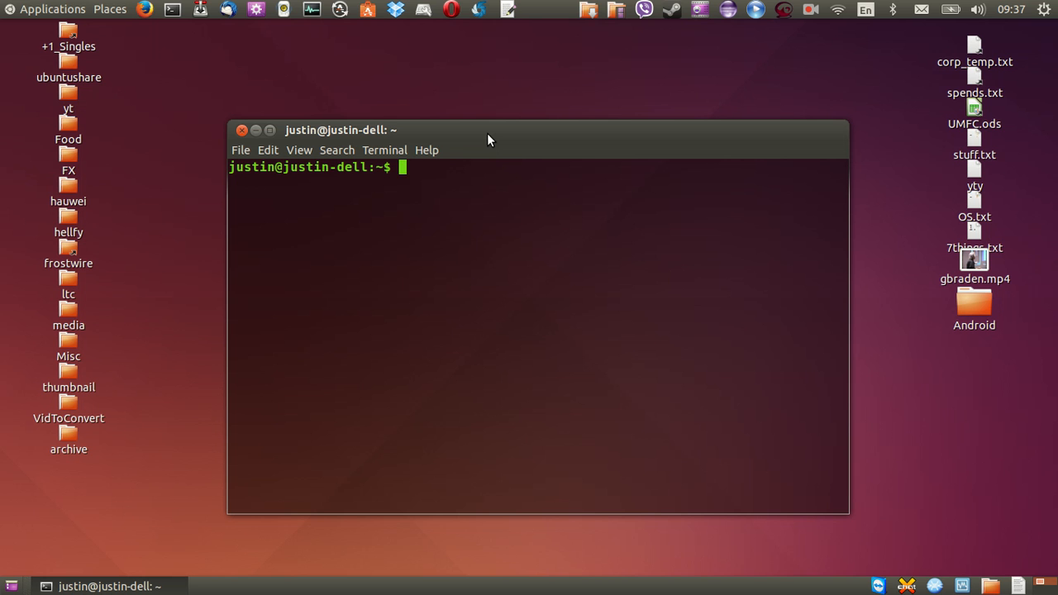
Run sudo add-apt-repository ppa:gwendal-lebihan-dev/cinnamon-nightly and authorize it with the password
{"action": "type", "text": "sudo apt-get update"}
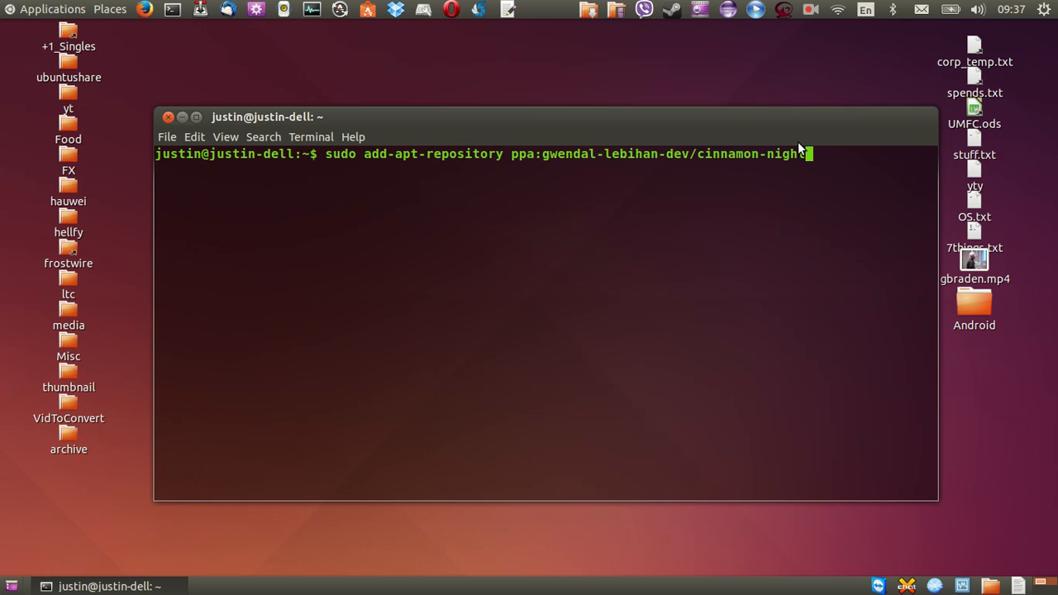
{"action": "type", "text": "ly"}
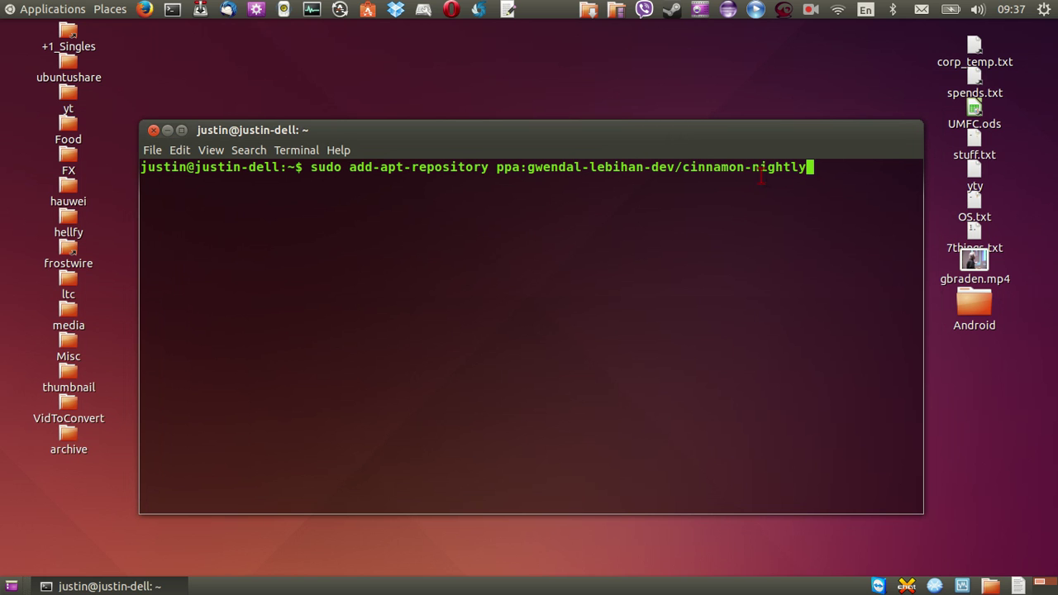
{"action": "key", "text": "Return"}
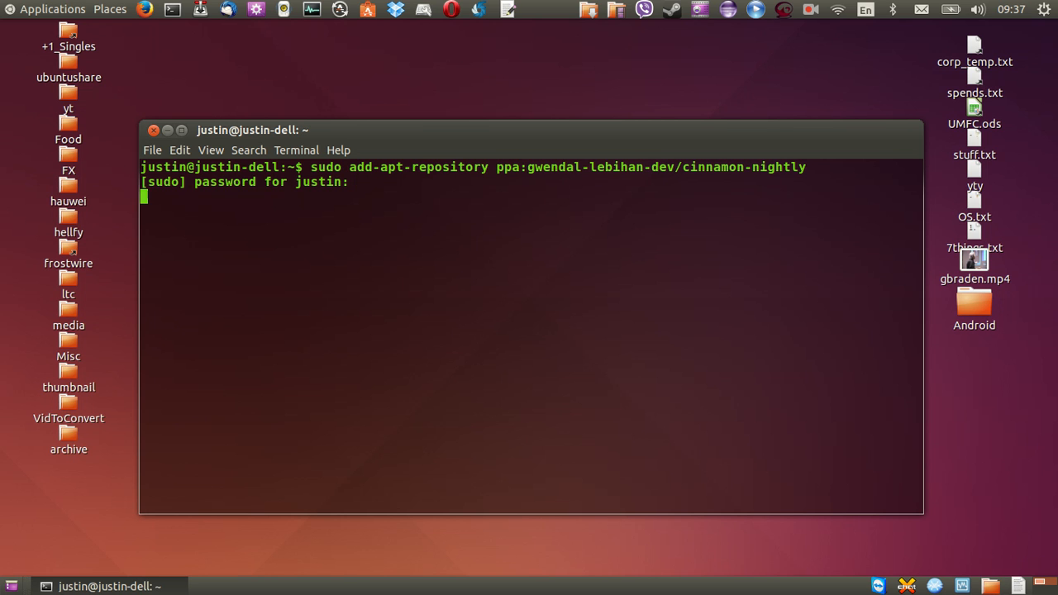
{"action": "key", "text": "Return"}
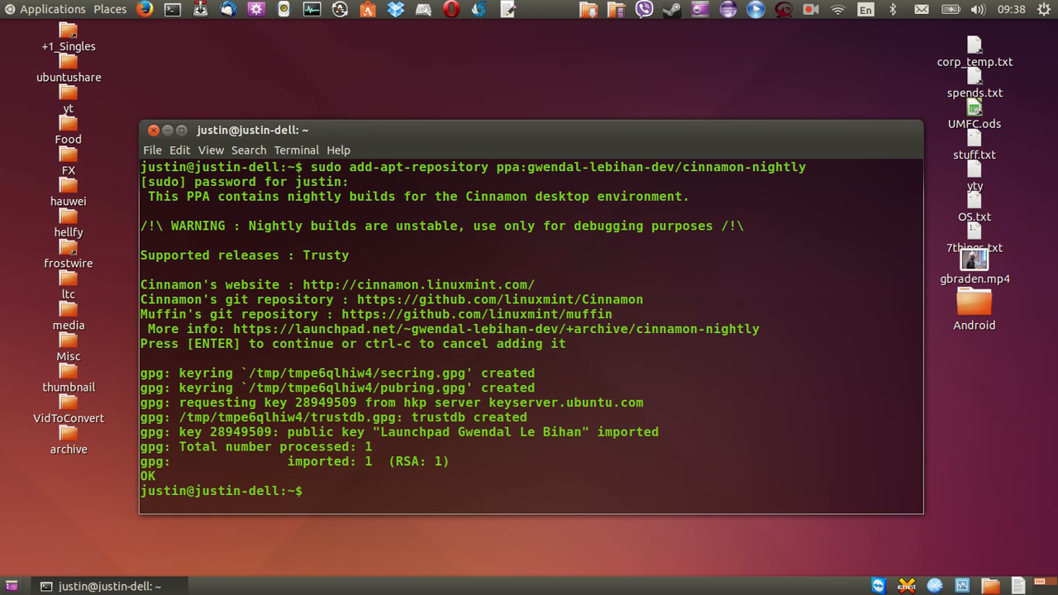
Run sudo apt-get update and wait for the package lists to finish reading
{"action": "type", "text": "sudo apt-get update"}
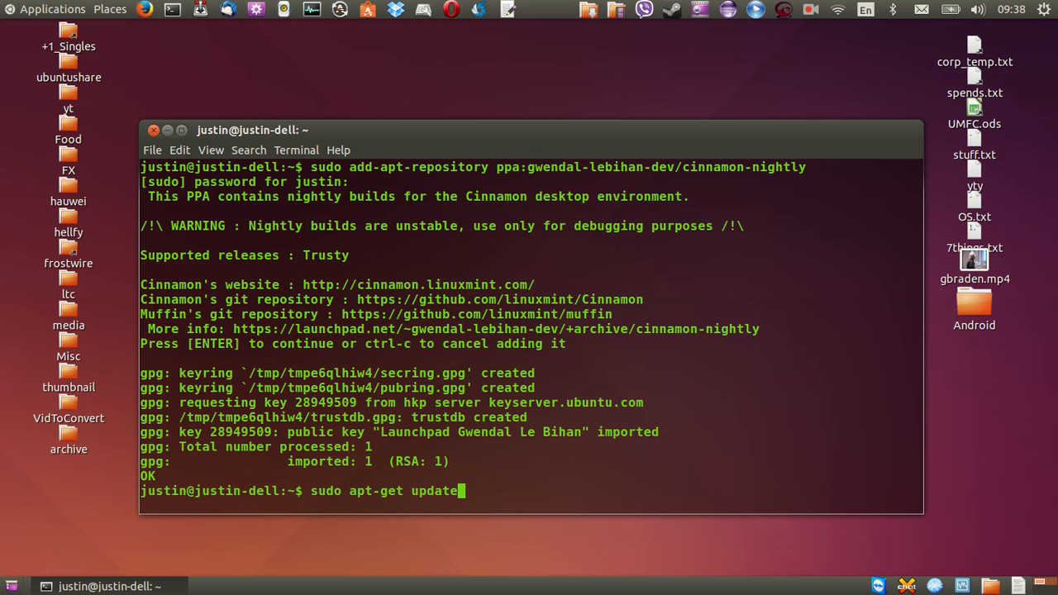
{"action": "key", "text": "Return"}
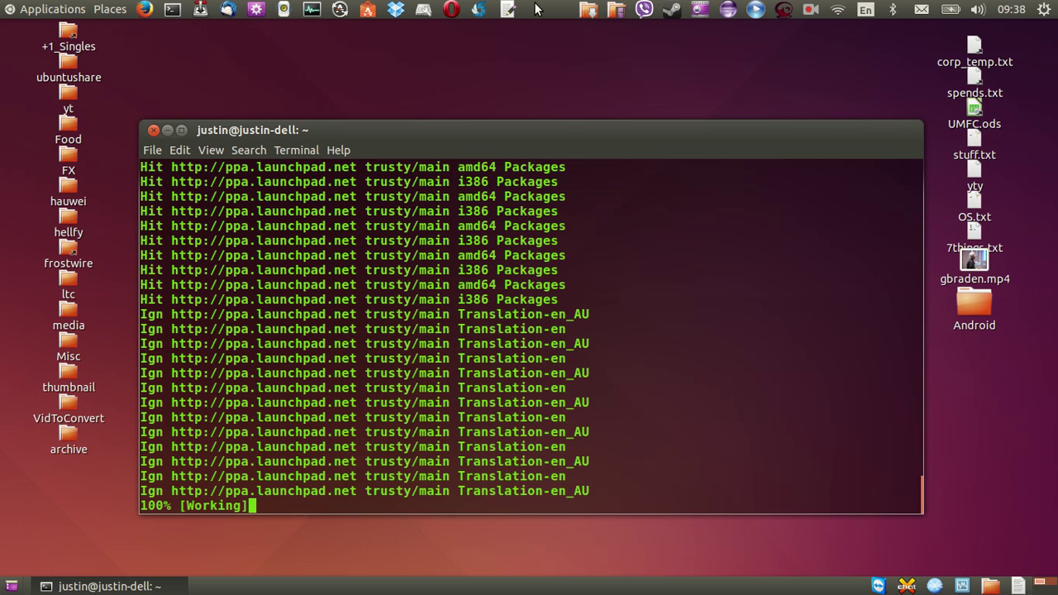
{"action": "left_click", "coordinate": [1044, 10]}
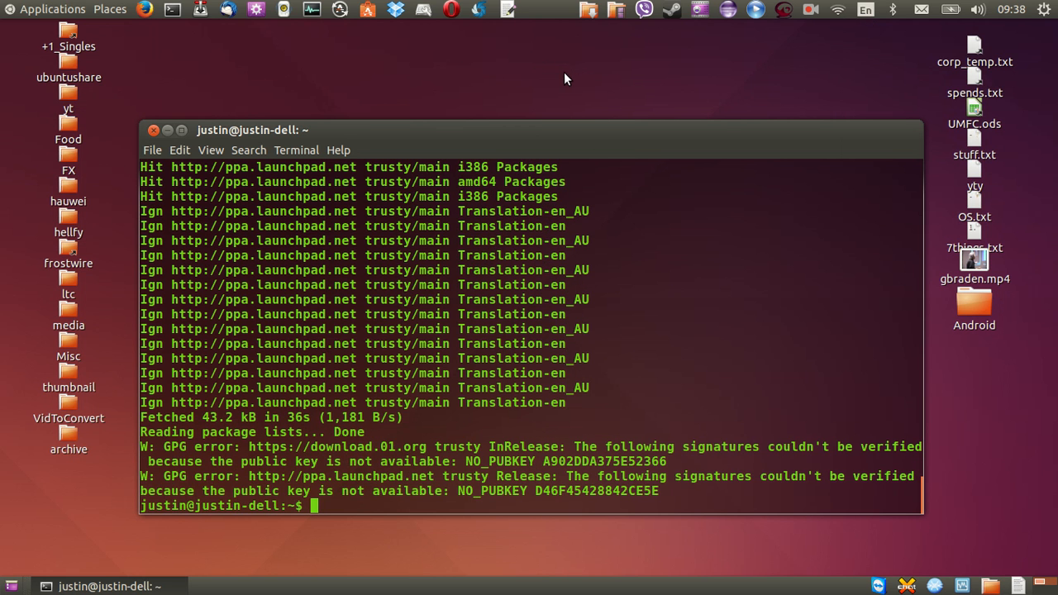
{"action": "mouse_move", "coordinate": [486, 118]}
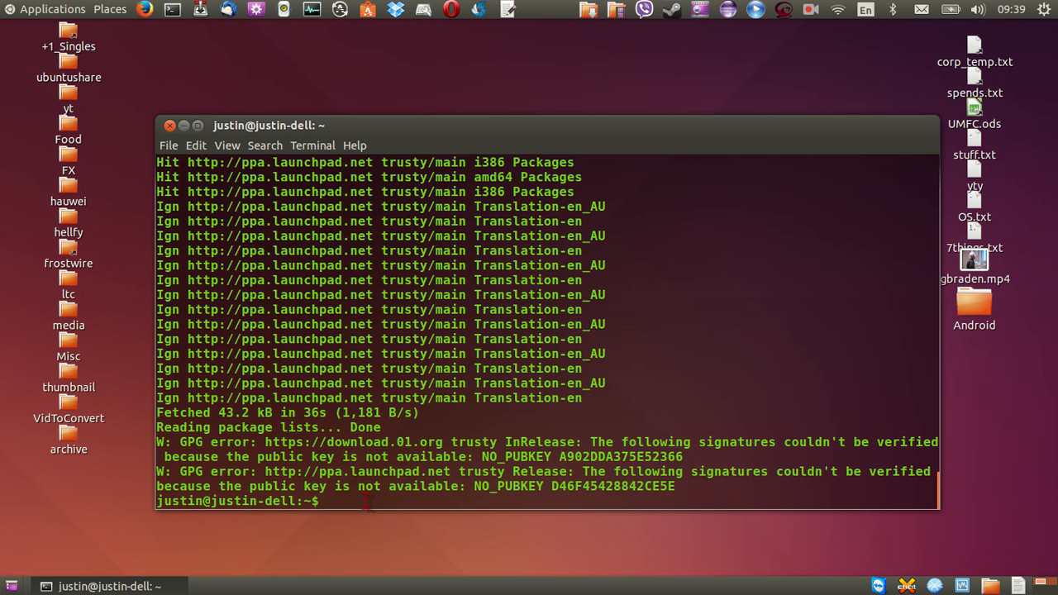
Run sudo apt-get install cinnamon, which reports cinnamon is already the newest version
{"action": "type", "text": "sudo"}
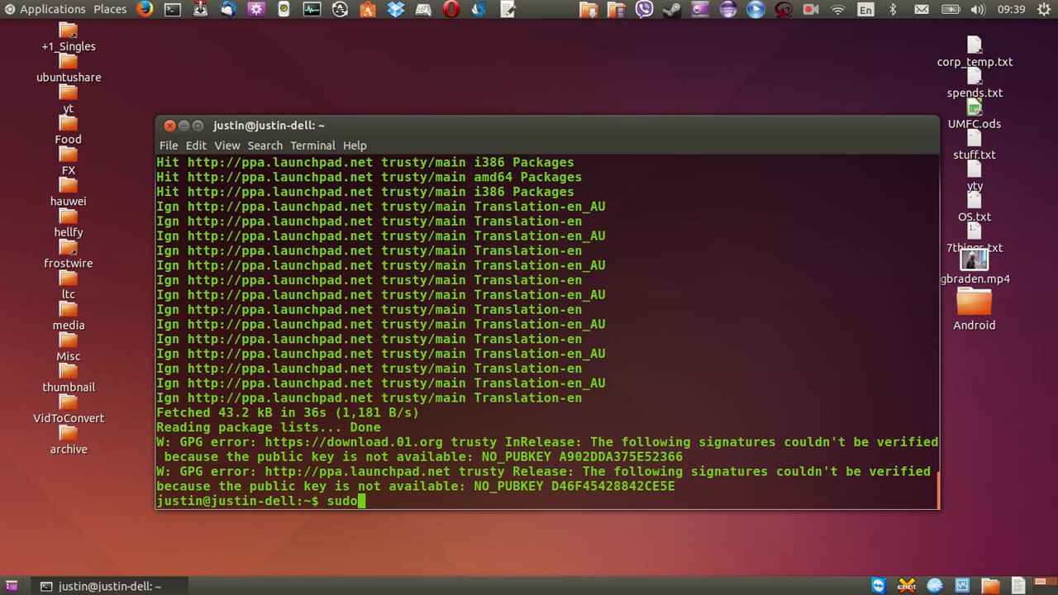
{"action": "type", "text": "ap"}
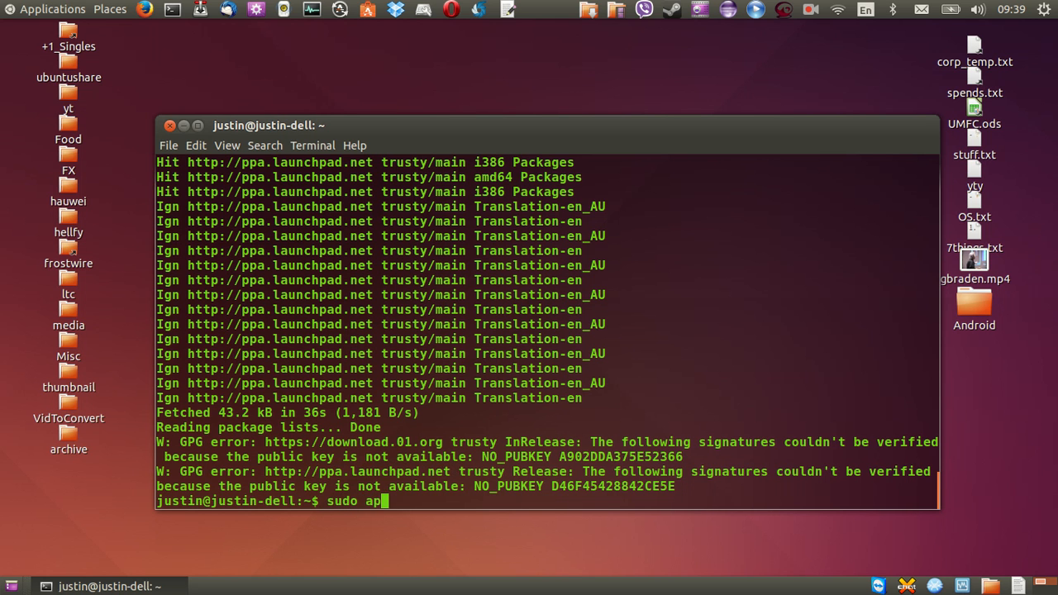
{"action": "type", "text": "t-get in"}
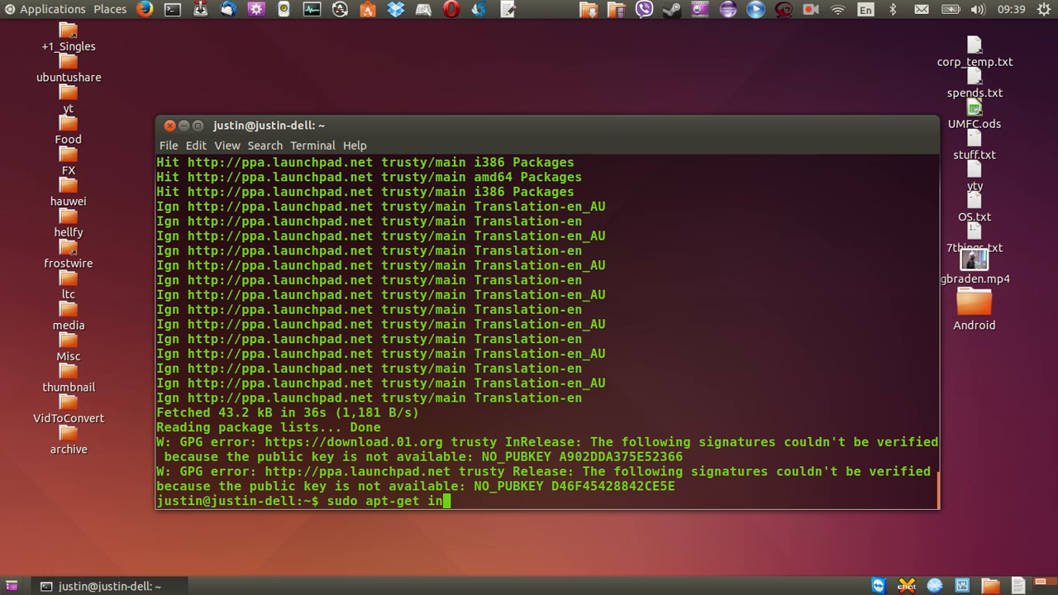
{"action": "type", "text": "stall cinna"}
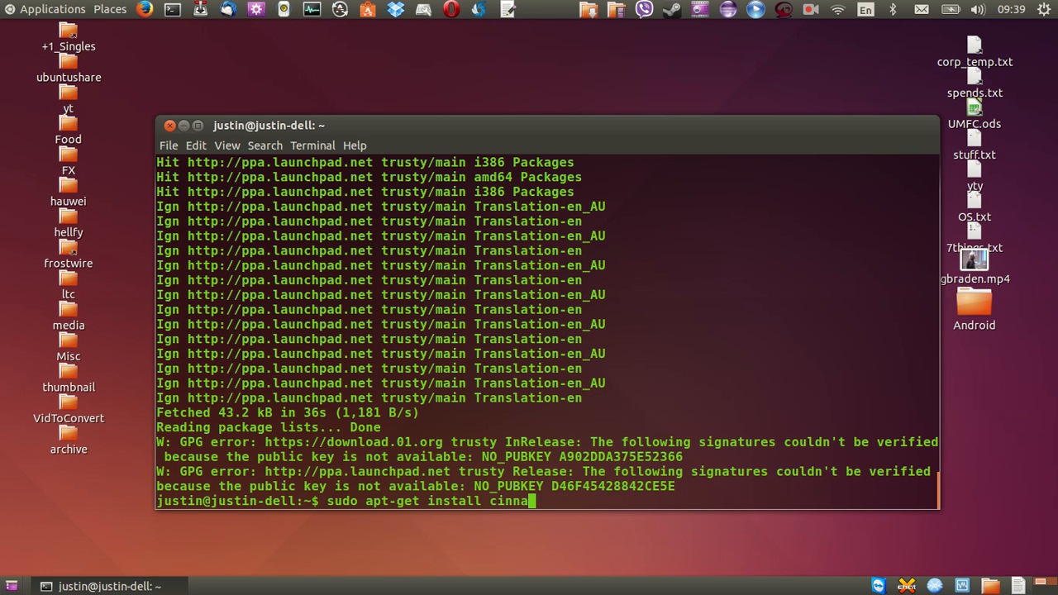
{"action": "type", "text": "mon"}
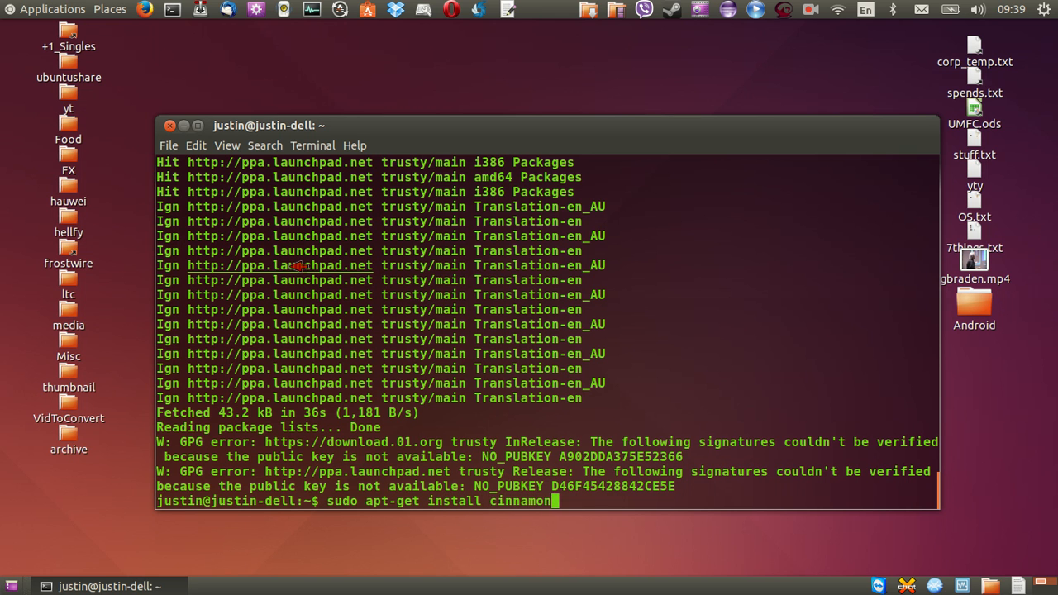
{"action": "key", "text": "Return"}
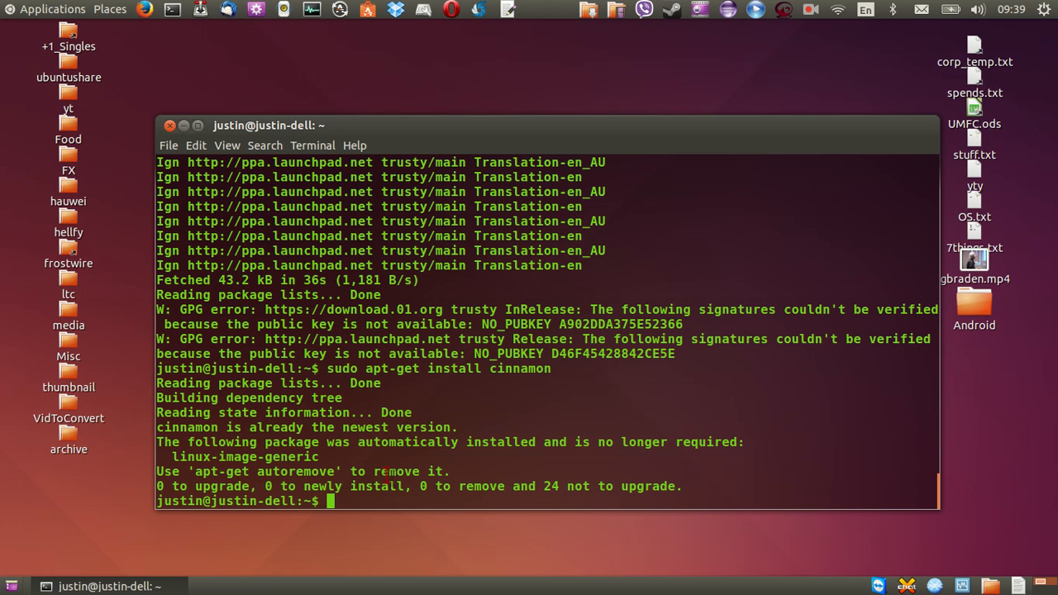
{"action": "mouse_move", "coordinate": [1039, 24]}
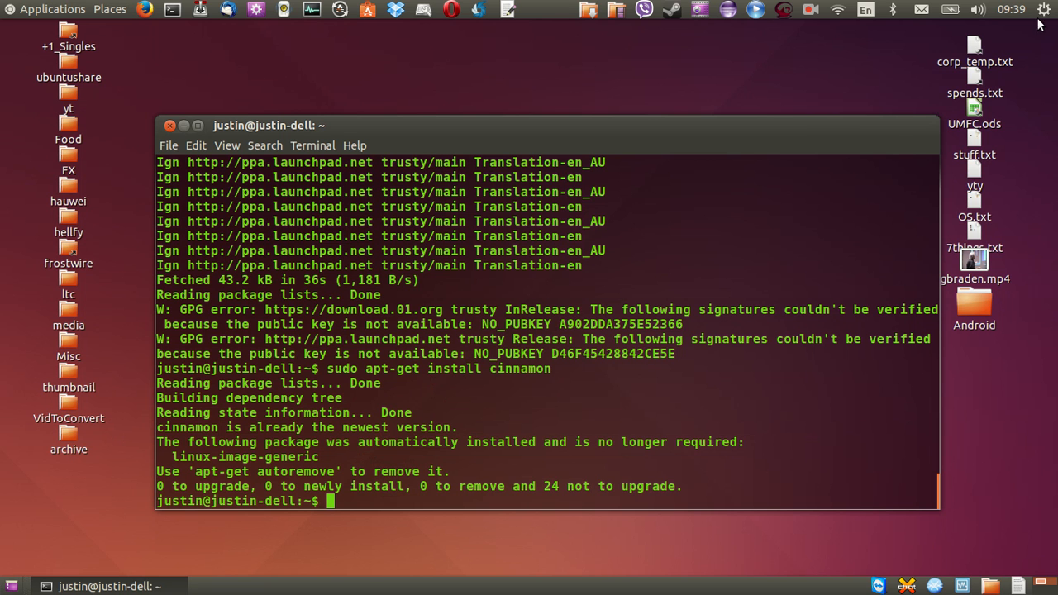
{"action": "mouse_move", "coordinate": [641, 135]}
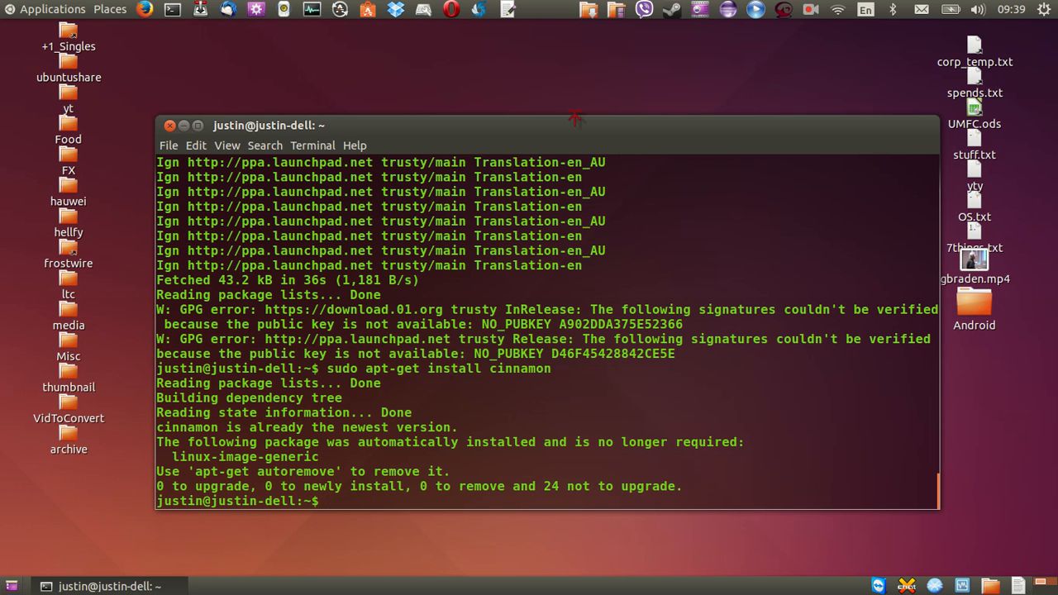
{"action": "mouse_move", "coordinate": [552, 129]}
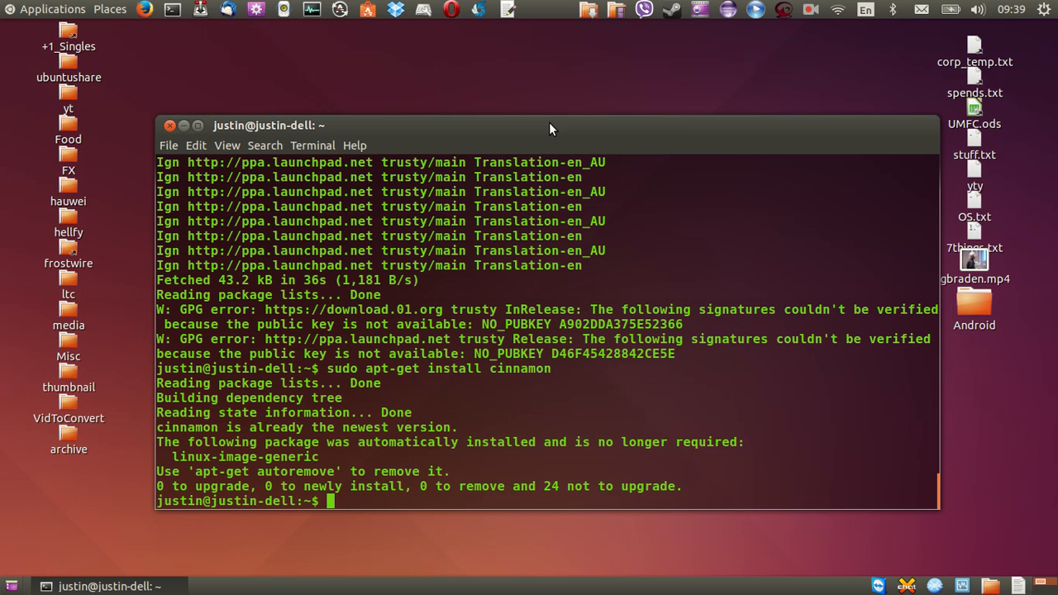
{"action": "left_click_drag", "start_coordinate": [549, 129], "coordinate": [489, 142]}
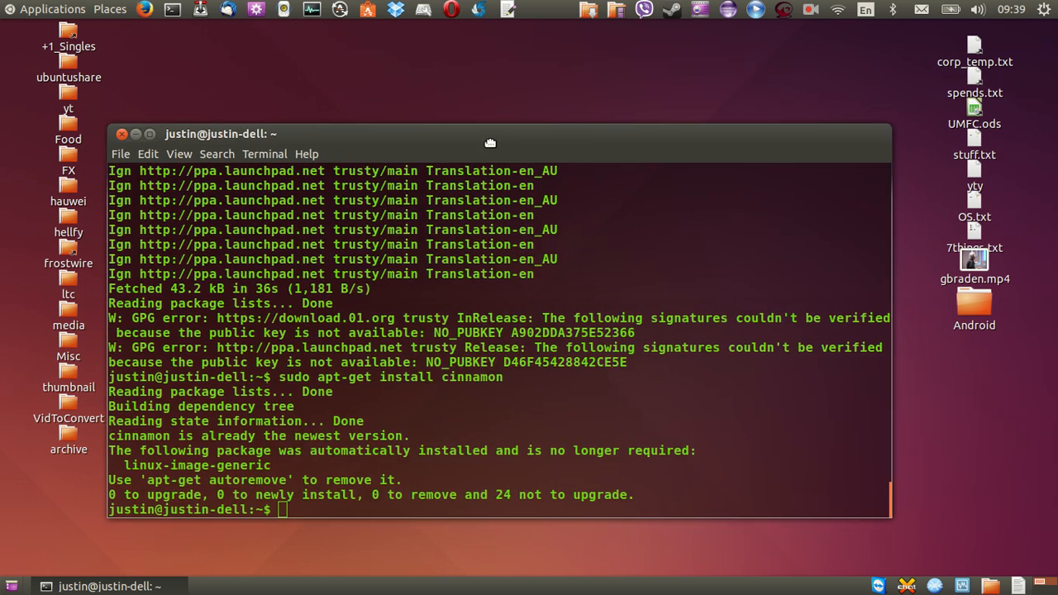
{"action": "left_click_drag", "start_coordinate": [489, 132], "coordinate": [519, 109]}
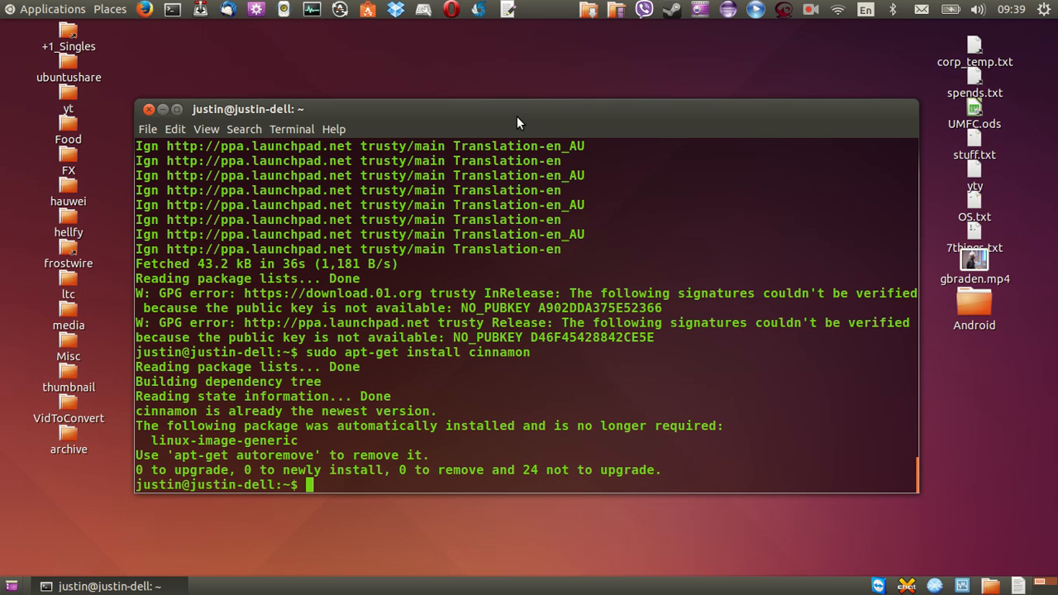